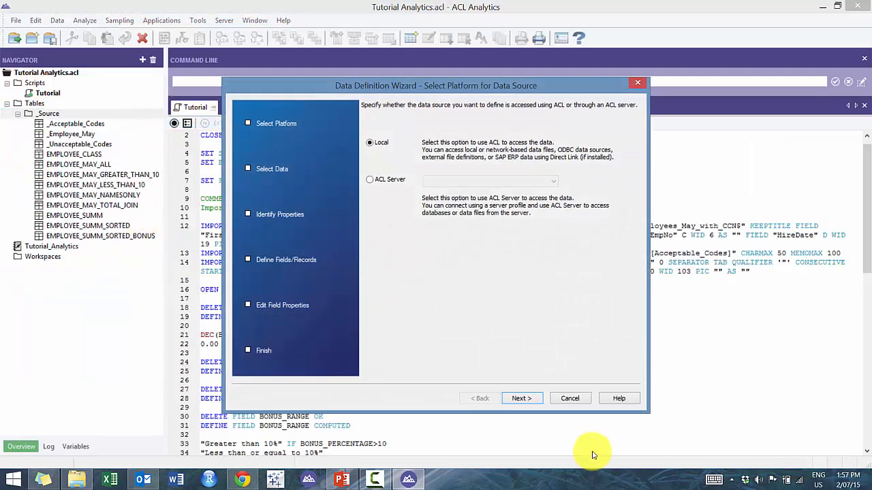
- Choose a local source and open REPORT2 from the Data folder
left_click(521, 397)
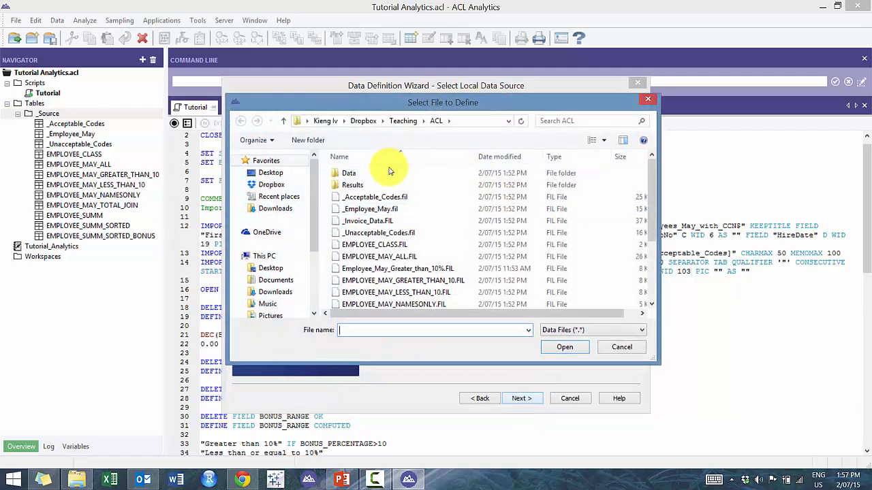
double_click(349, 172)
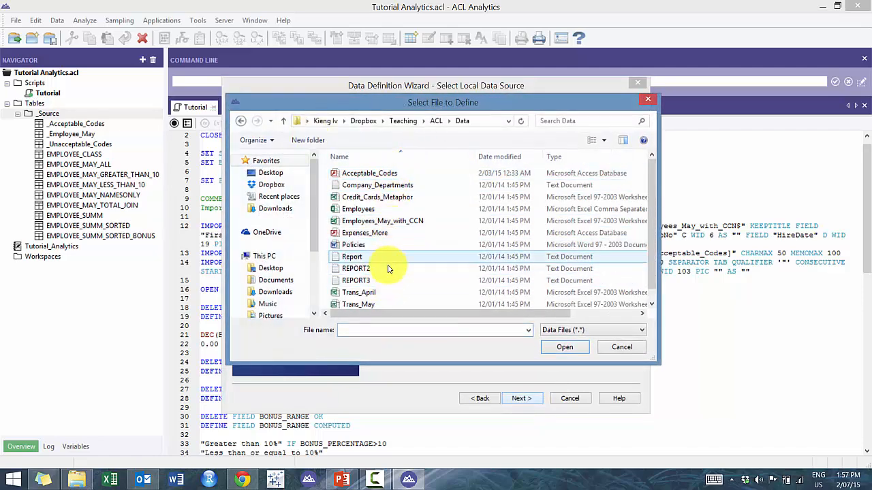
left_click(355, 268)
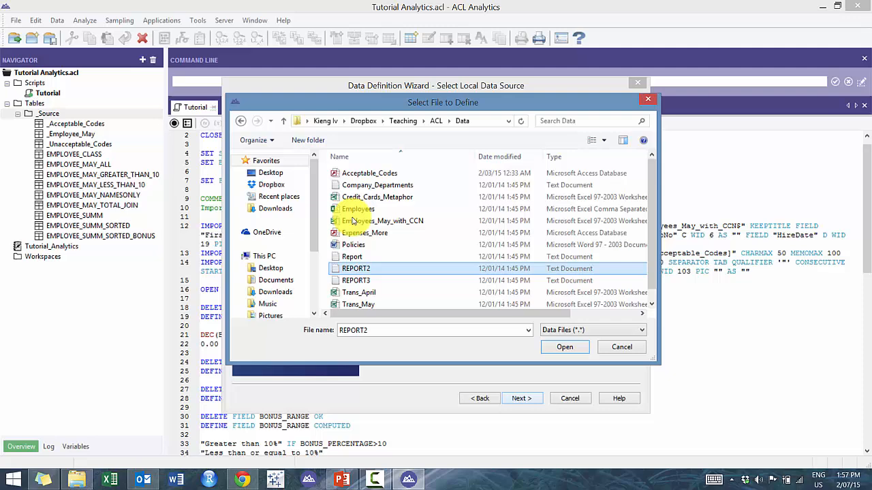
left_click(564, 347)
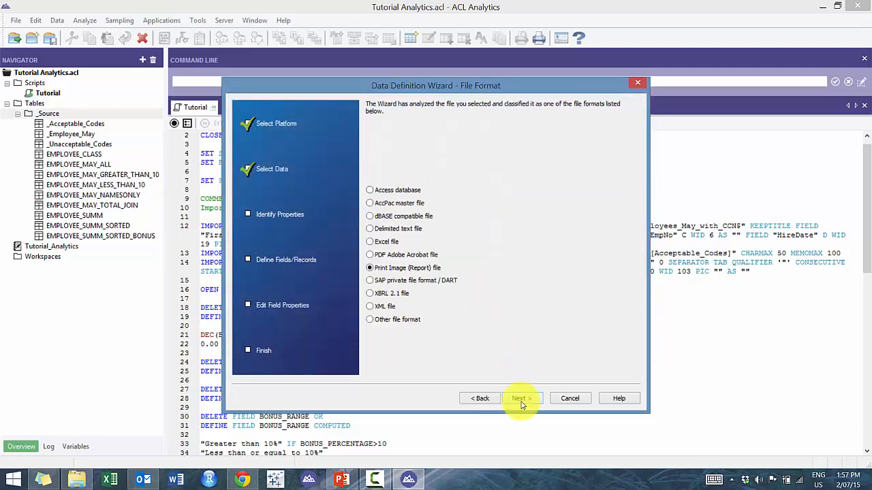
- Accept the Print Image report format and name the customer number field Cust_No
left_click(521, 399)
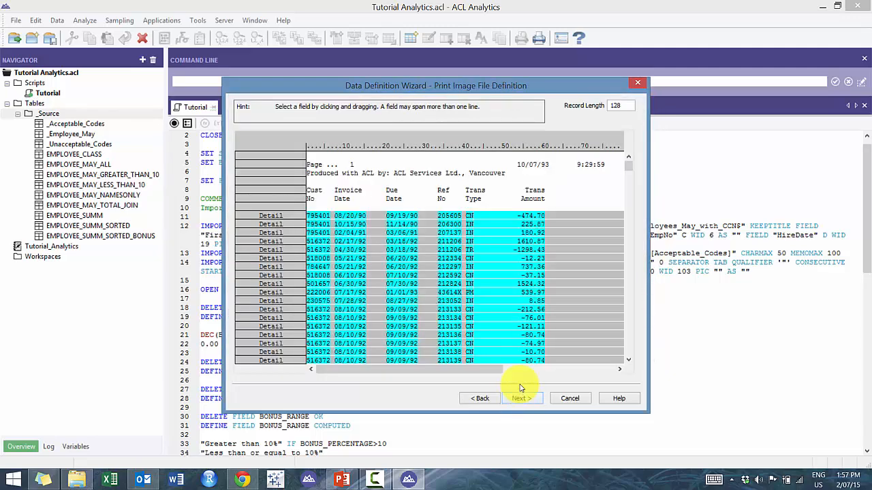
right_click(320, 218)
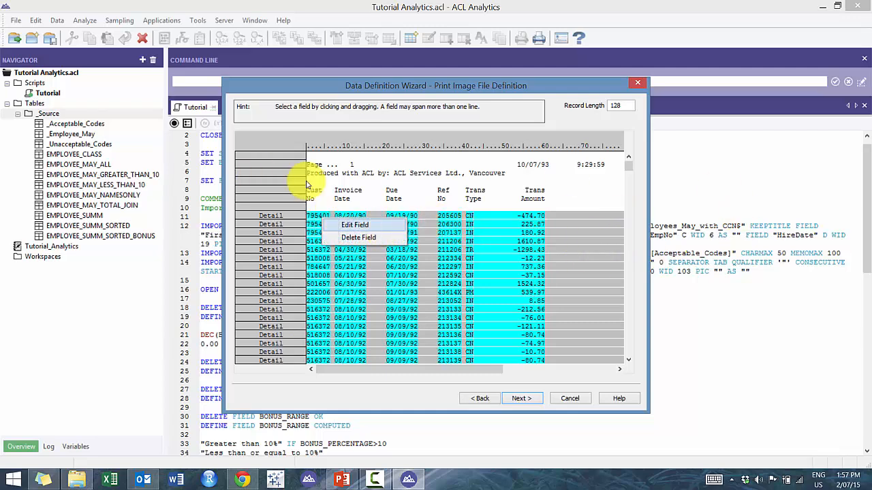
left_click(355, 224)
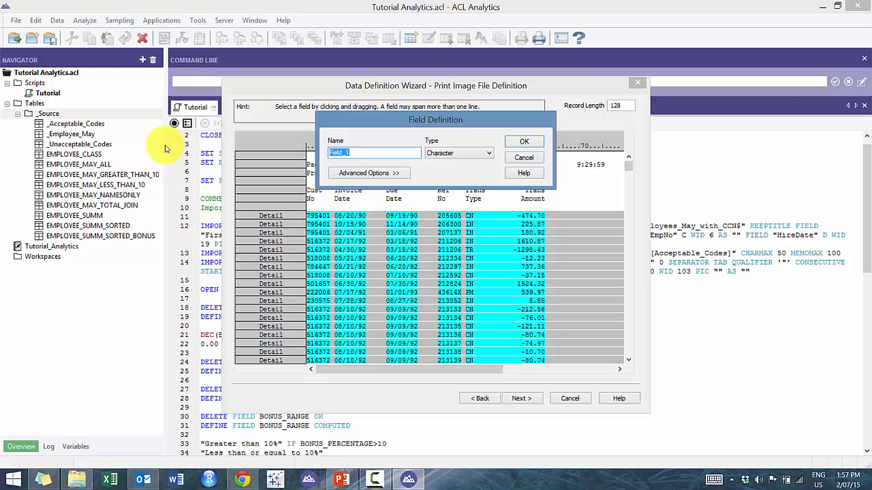
type("Cust")
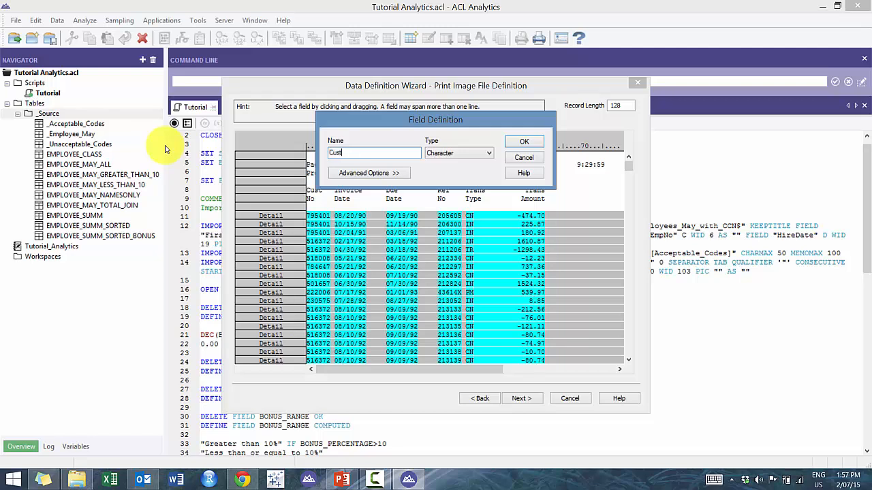
type("_")
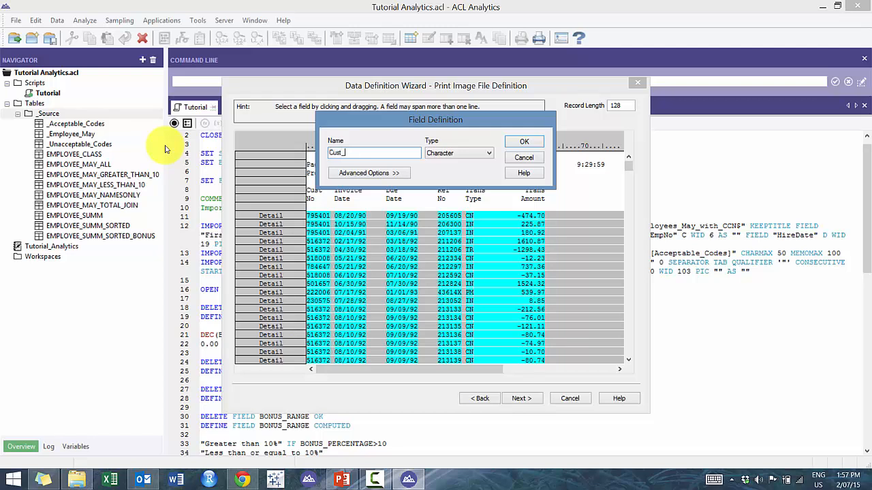
left_click(524, 142)
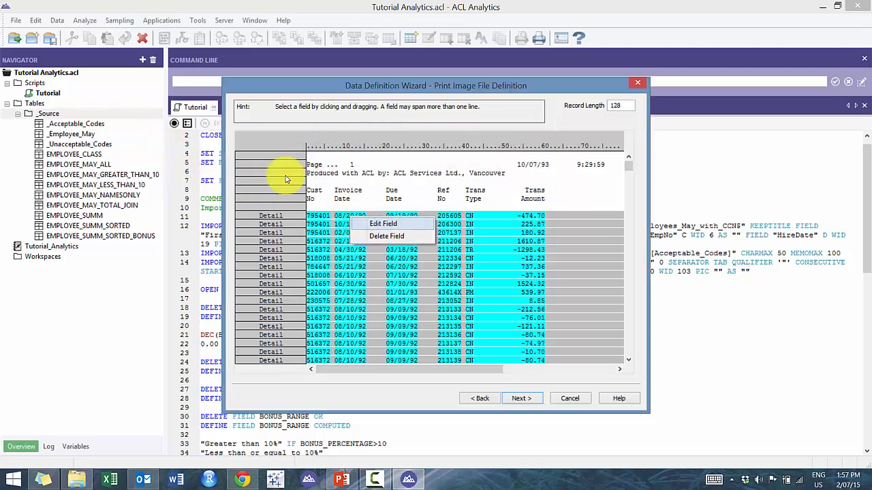
- Define the Invoice_Date and Trans_Type fields, and drag out the Trans_Amount field
left_click(383, 223)
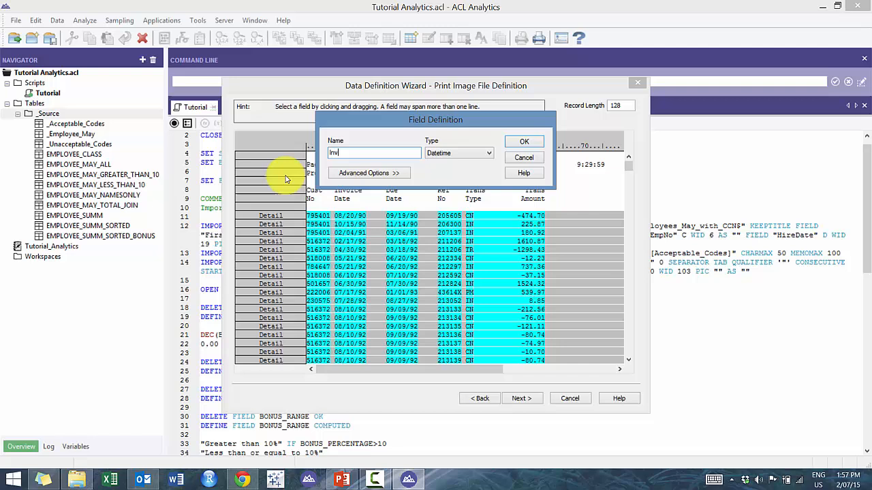
type("Invoice_Date")
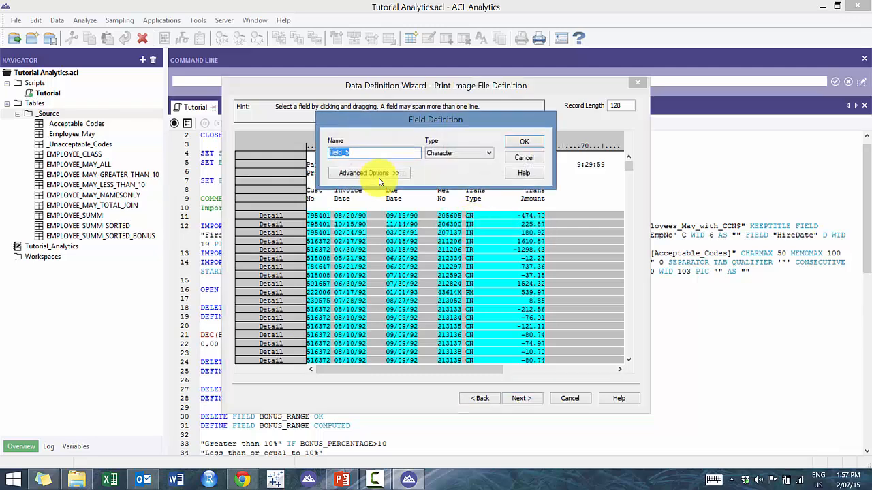
type("Trans_Type")
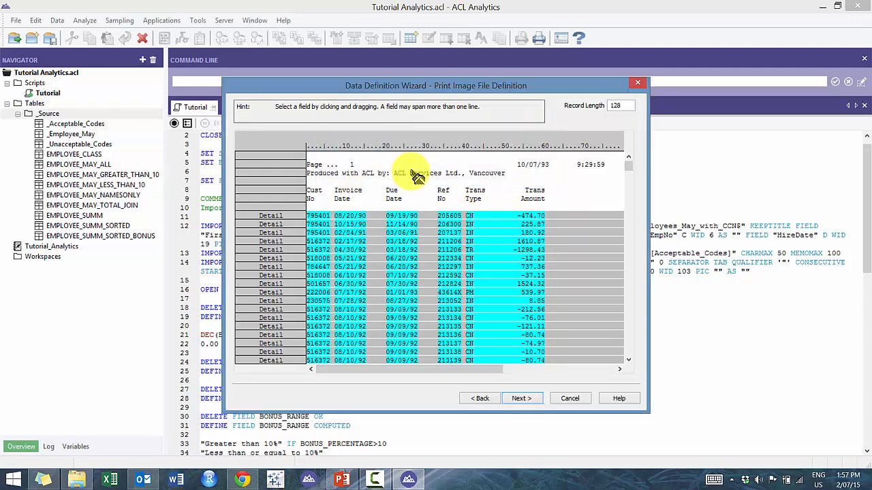
left_click_drag(399, 172, 419, 179)
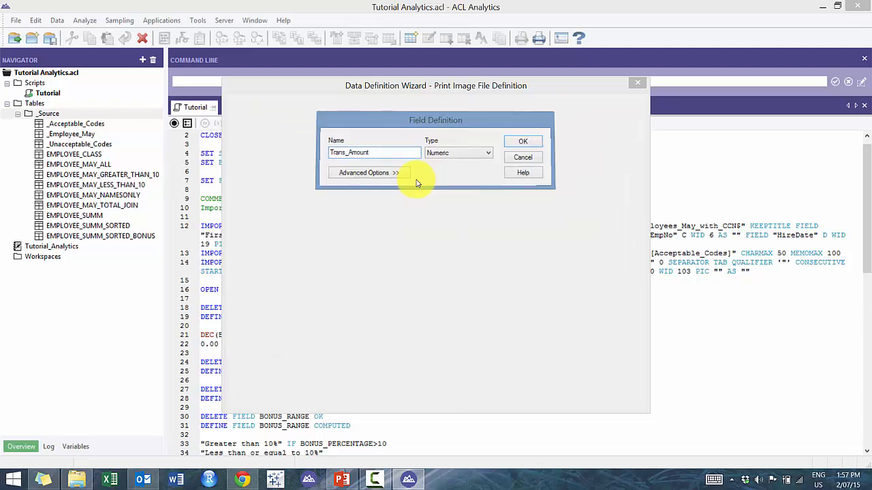
left_click(523, 141)
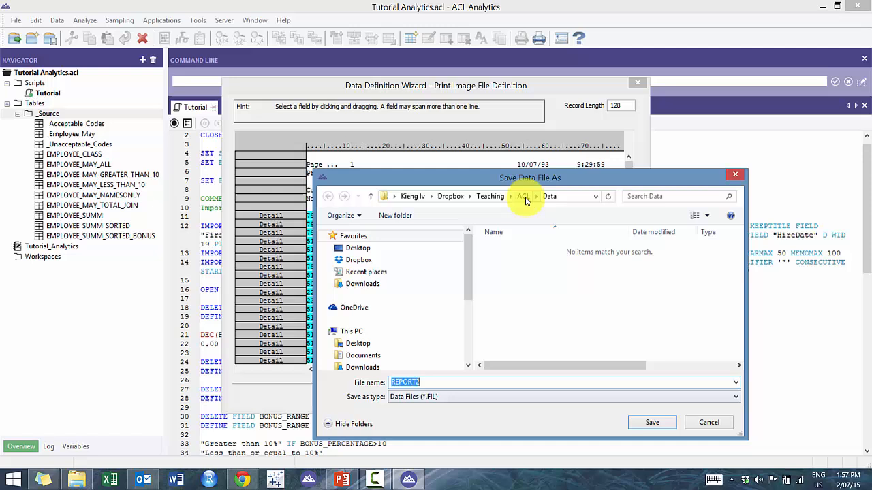
- Save over the existing _Invoice_Data.FIL in the ACL folder, confirming the replacement
left_click(523, 196)
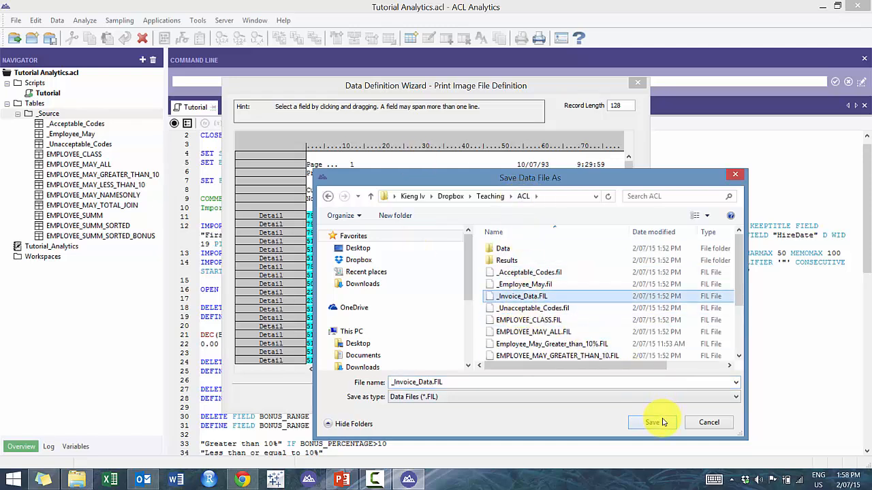
left_click(651, 422)
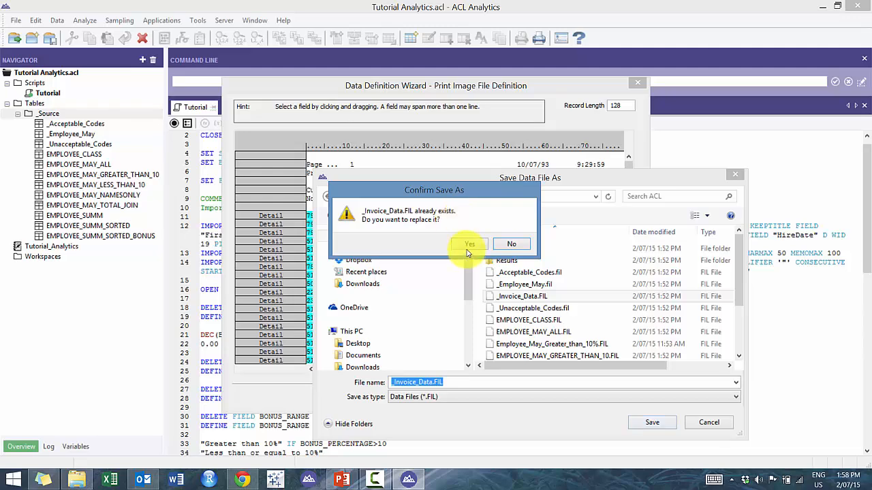
left_click(470, 244)
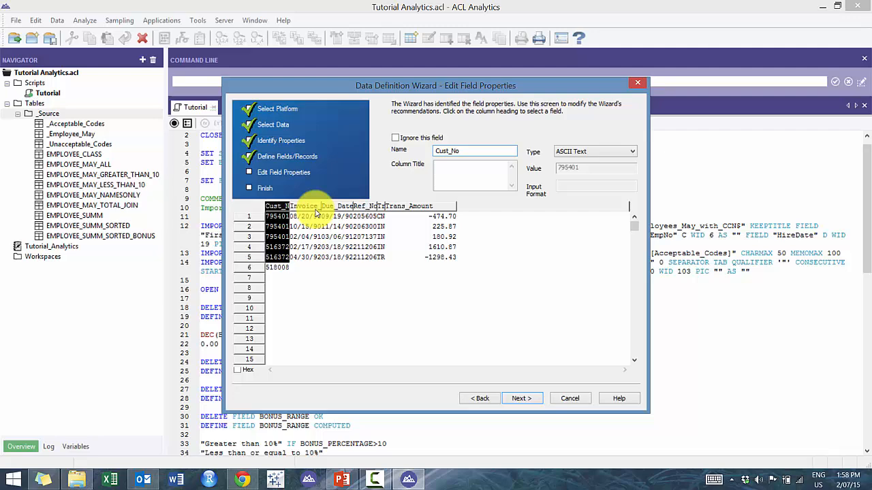
- Review the Ref_No and Trans_Amount field properties, then finish the six-field definition
left_click(344, 205)
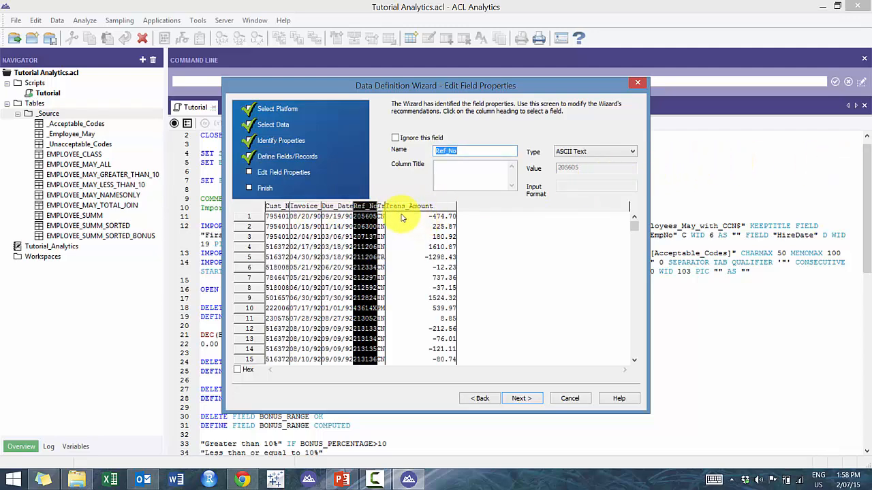
left_click(409, 206)
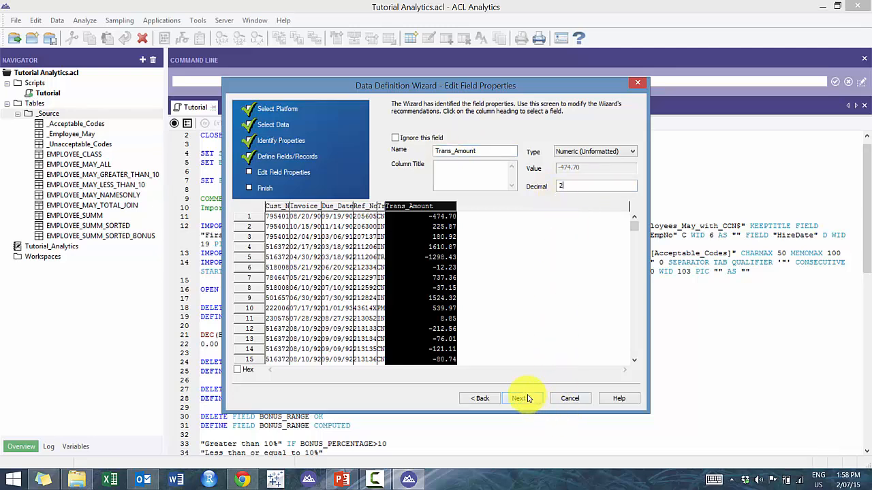
left_click(518, 398)
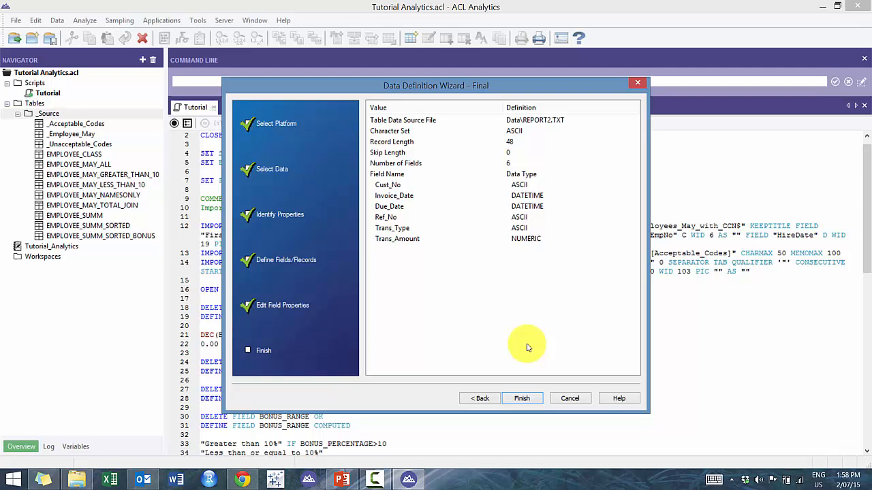
left_click(522, 399)
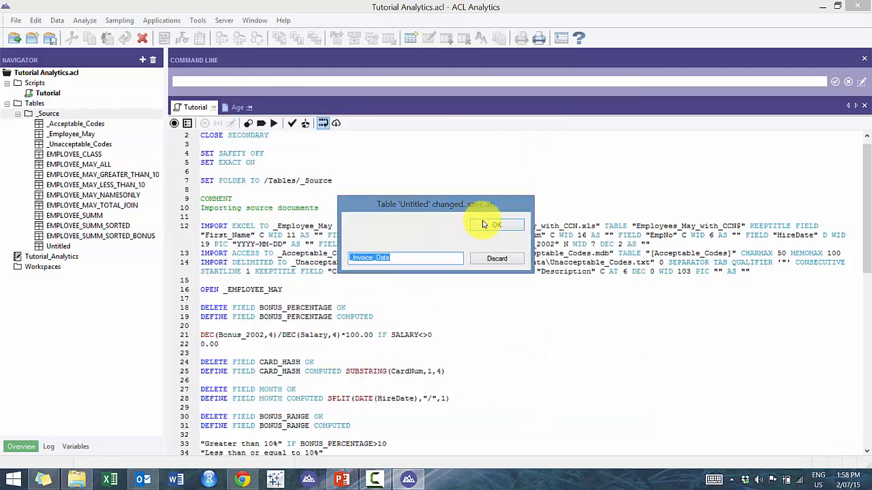
- Accept _Invoice_Data as the table name to open its 773 records
left_click(495, 225)
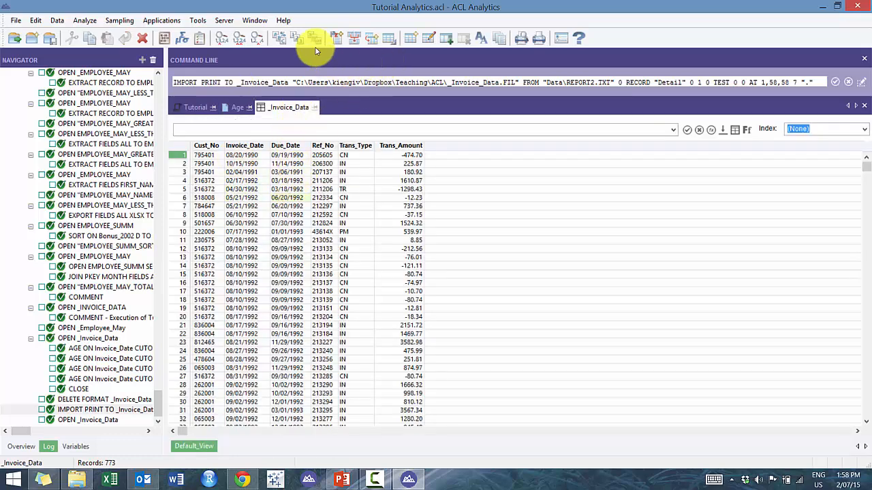
mouse_move(318, 42)
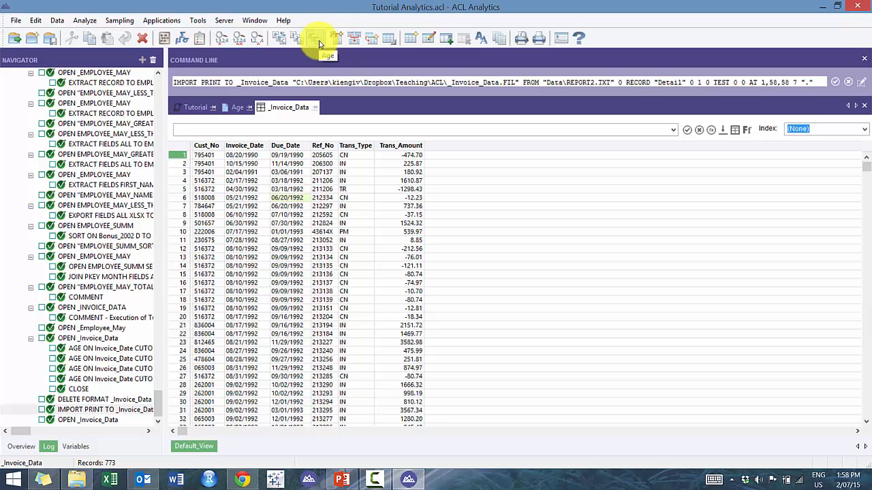
- Age on Invoice_Date with a December 31, 1992 cutoff, subtotalling Trans_Amount, as a graph
left_click(318, 38)
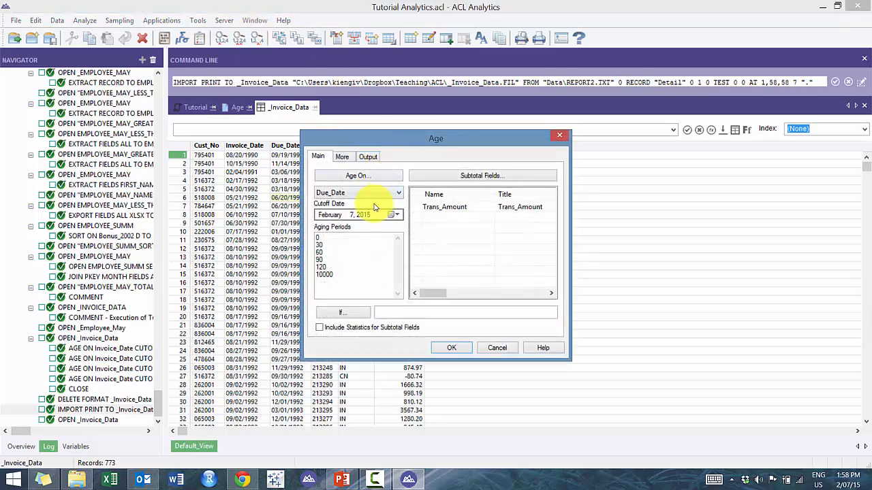
left_click(400, 192)
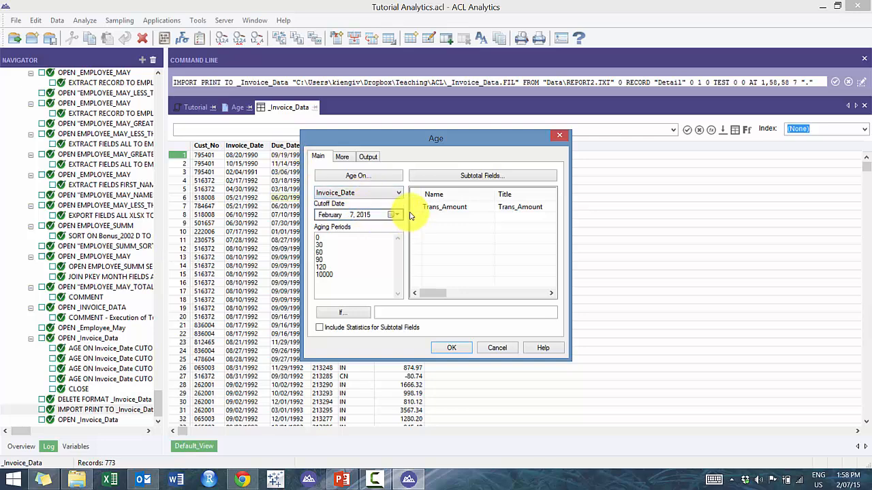
left_click(395, 214)
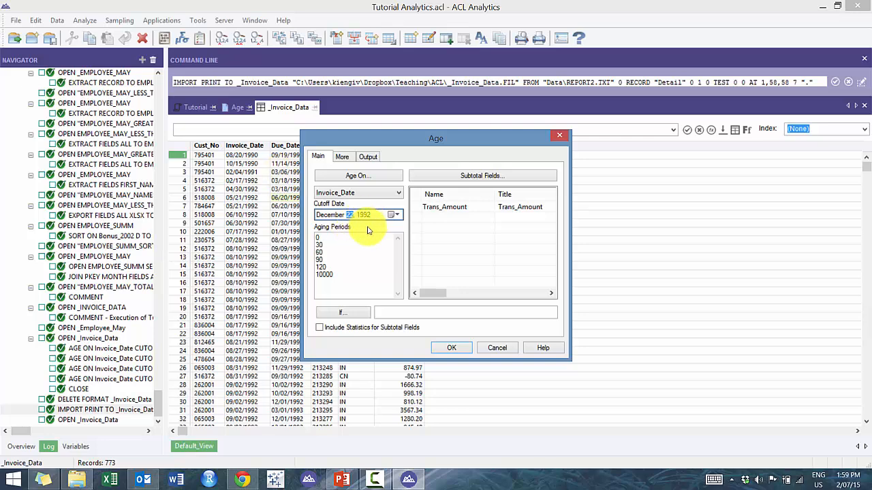
mouse_move(399, 231)
type("31")
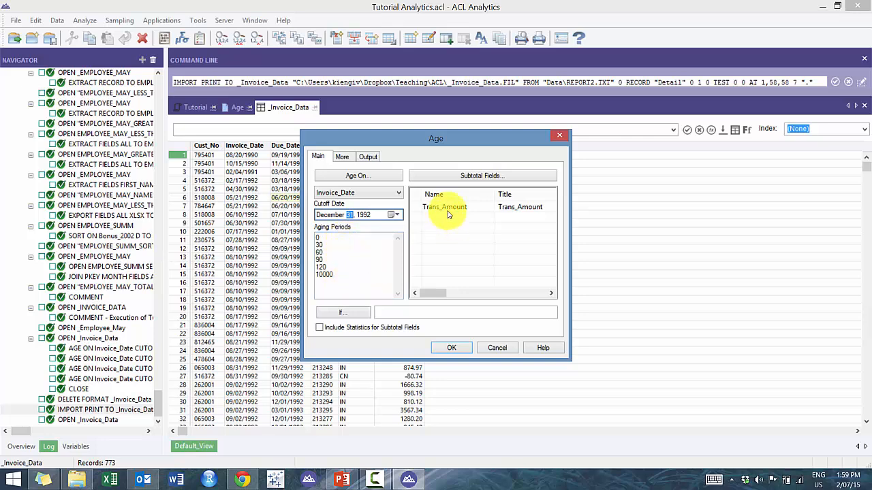
left_click(444, 207)
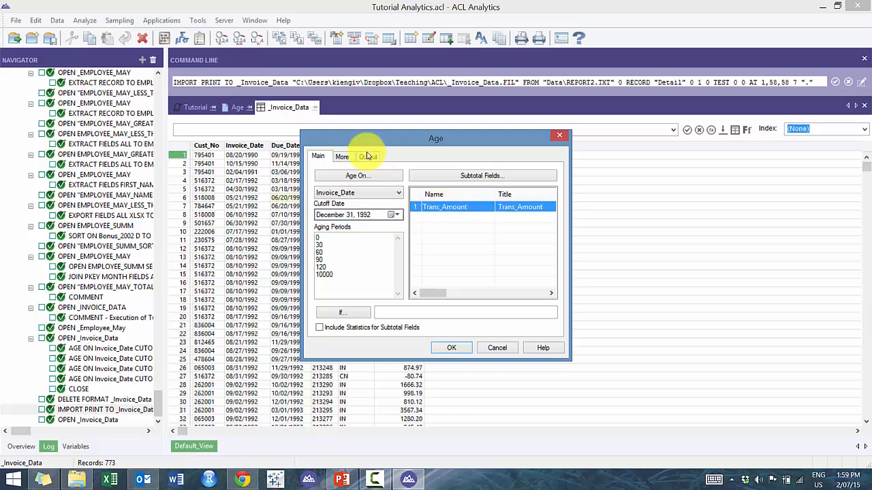
left_click(367, 156)
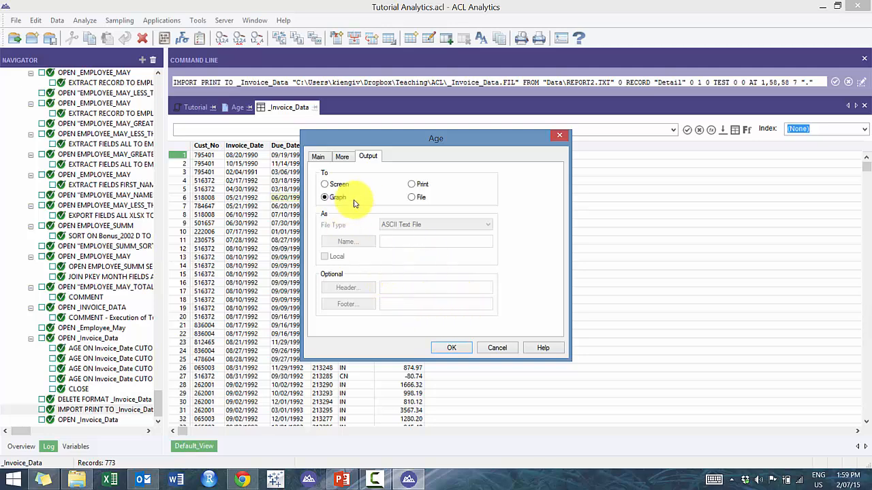
left_click(451, 347)
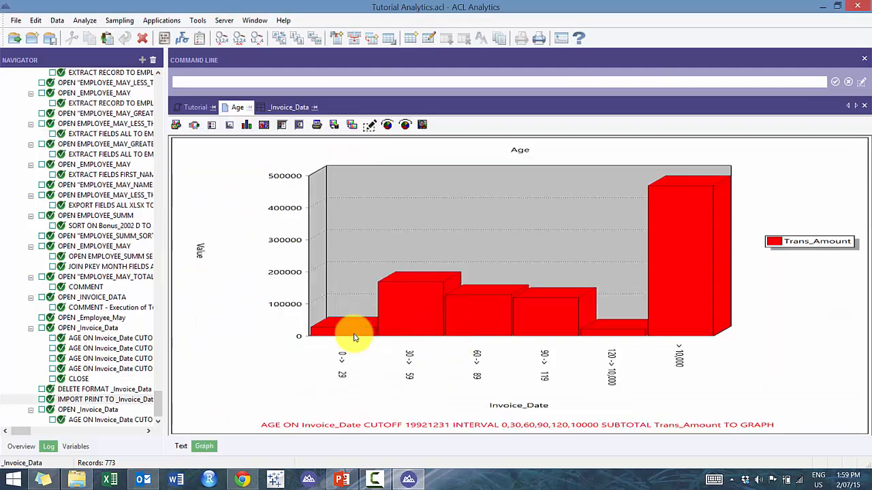
mouse_move(569, 292)
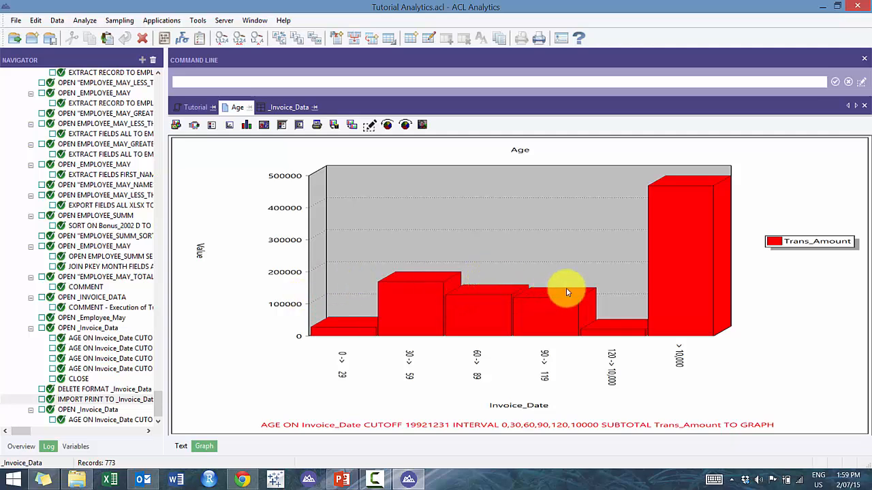
mouse_move(541, 257)
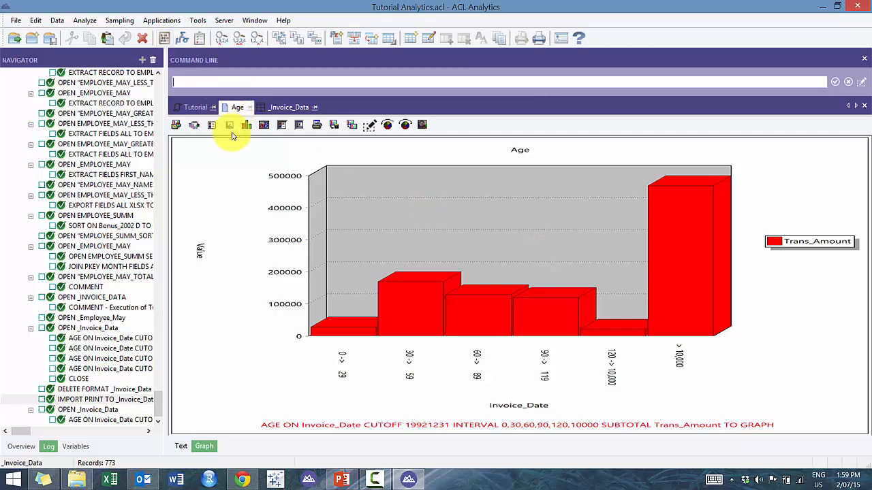
- Open Format Data for the aging graph and view its label orientation and font options
left_click(229, 125)
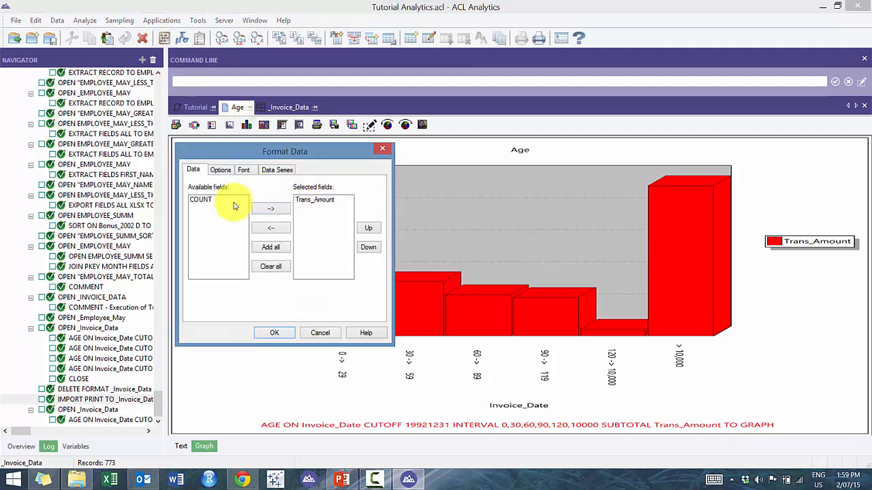
left_click(221, 170)
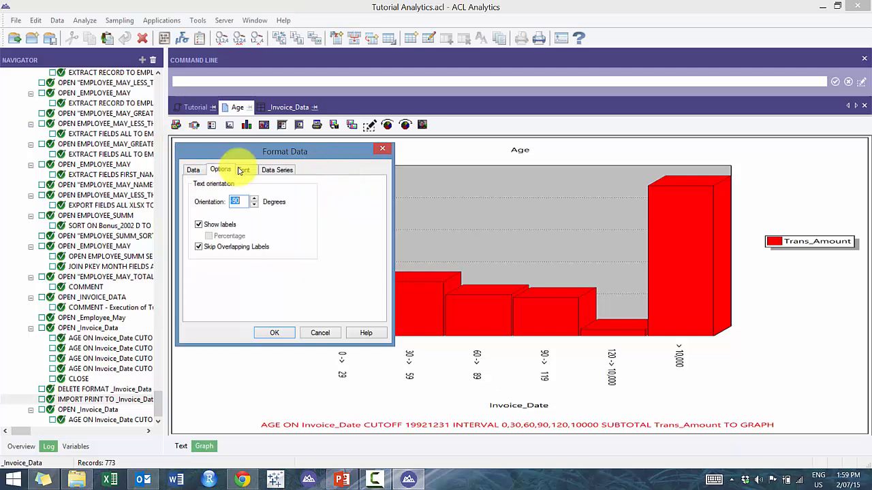
left_click(273, 332)
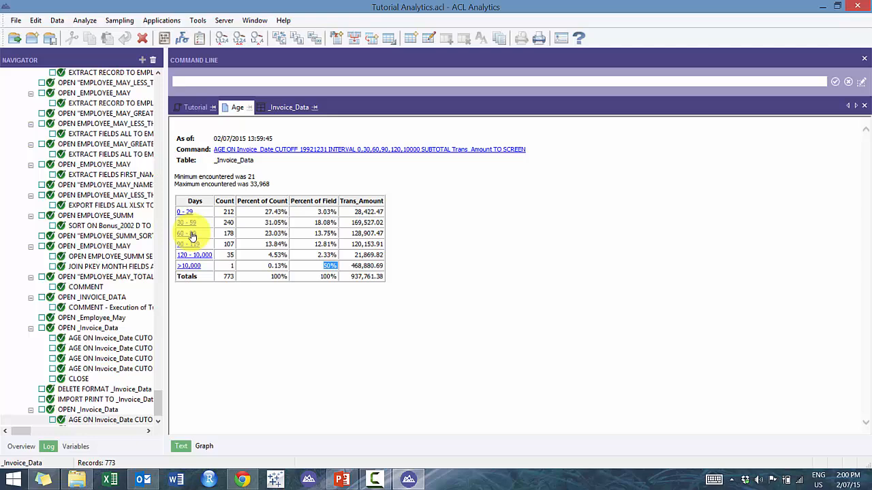
- Drill into the invoices aged 0–29 days, then return to the aging results
left_click(185, 211)
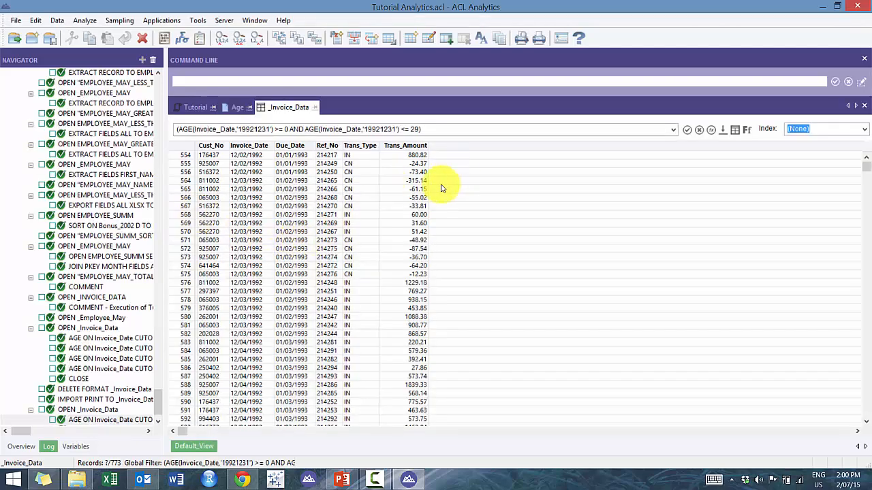
mouse_move(381, 176)
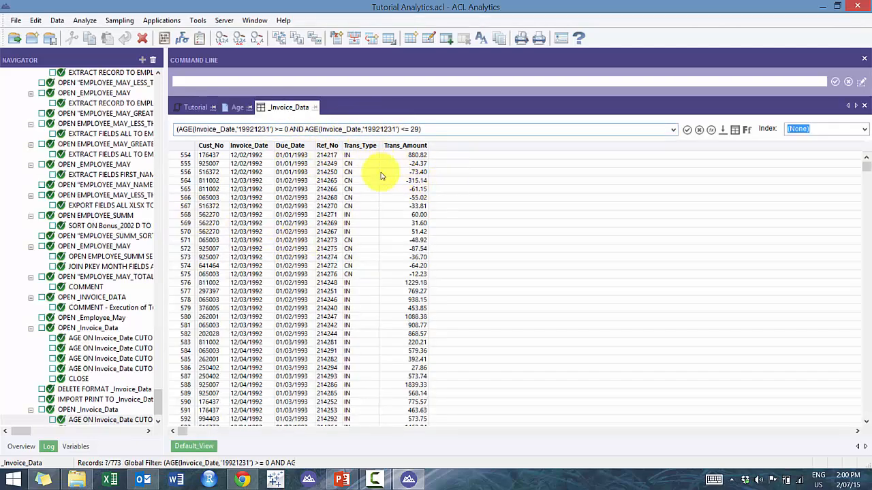
mouse_move(374, 189)
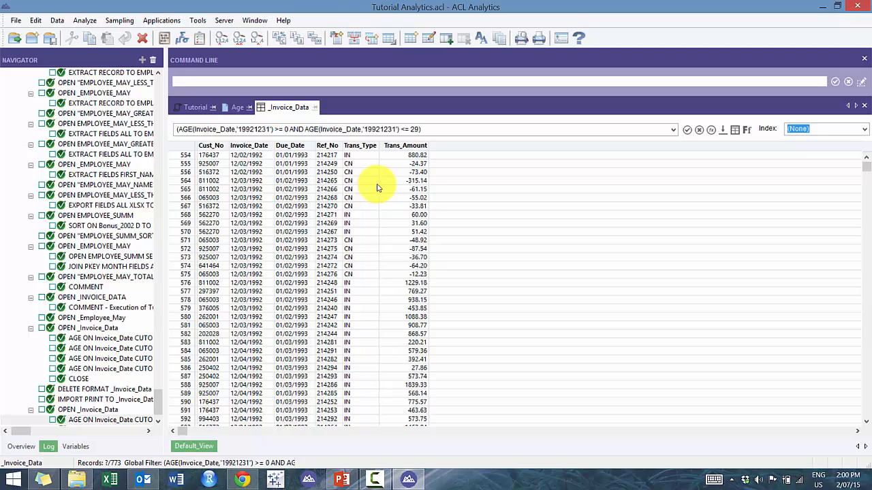
mouse_move(237, 109)
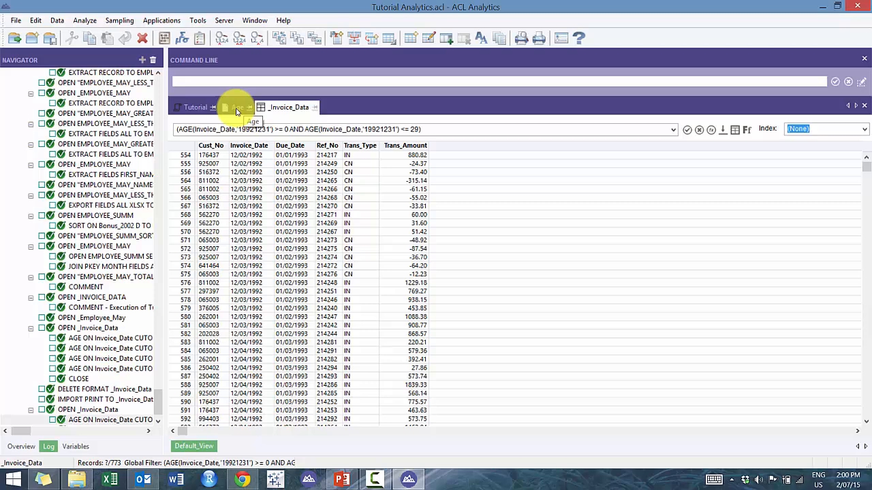
left_click(237, 107)
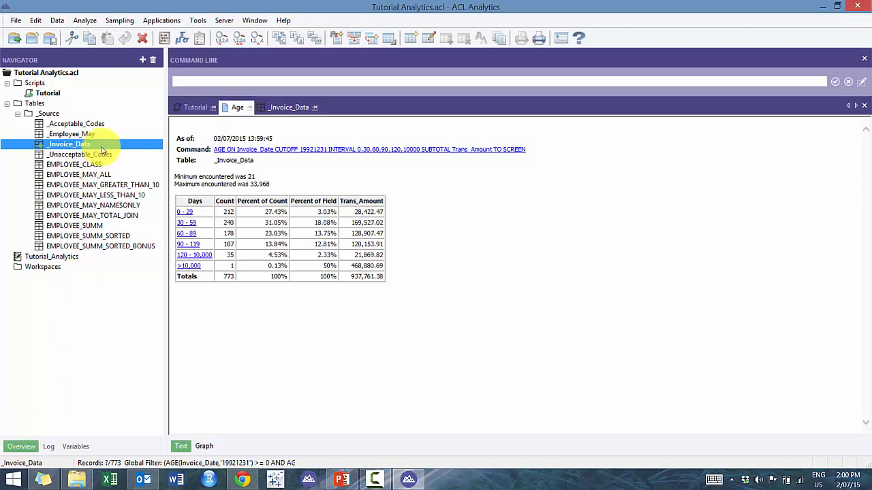
mouse_move(103, 144)
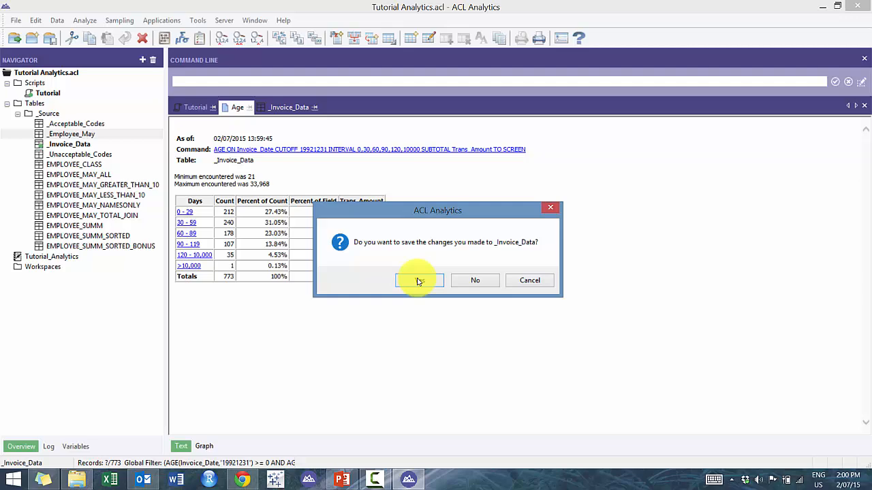
- Save _Invoice_Data changes, then sort _Employee_May by BONUS_PERCENTAGE descending, then ascending
left_click(475, 280)
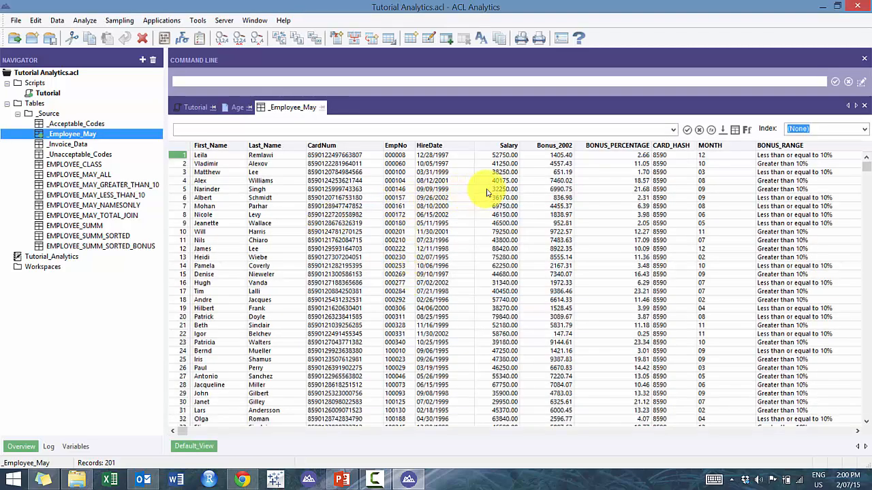
mouse_move(616, 186)
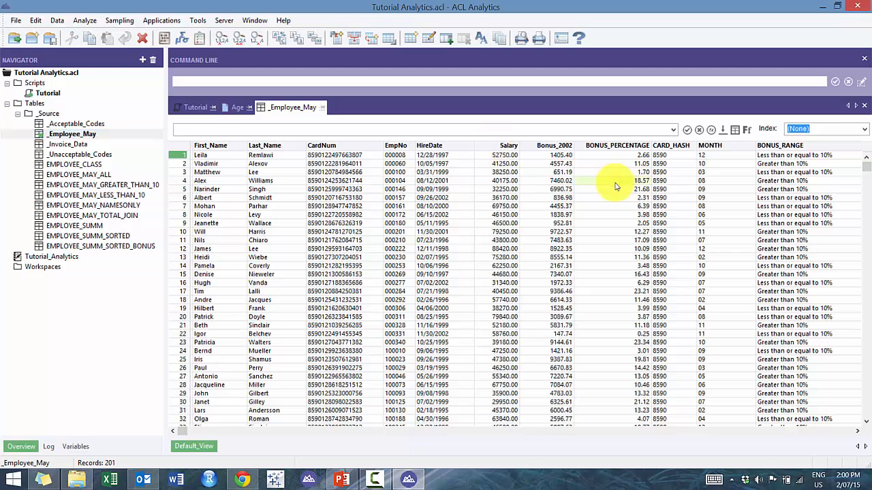
mouse_move(615, 191)
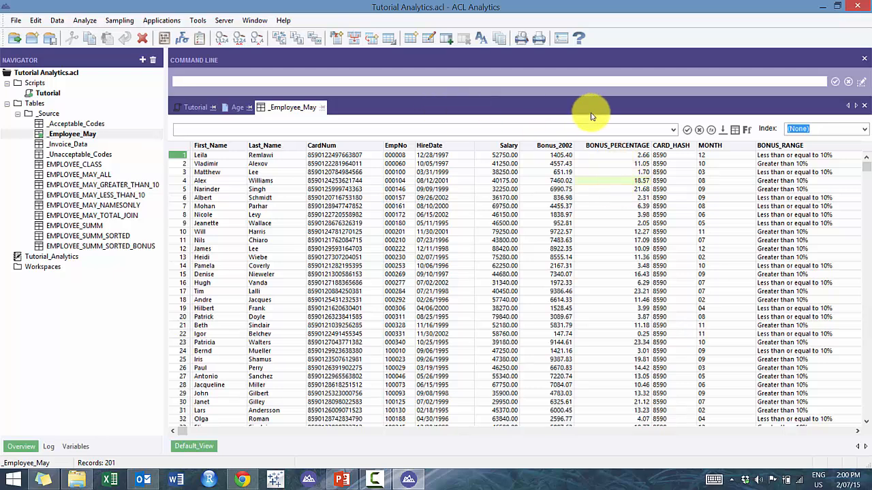
right_click(617, 145)
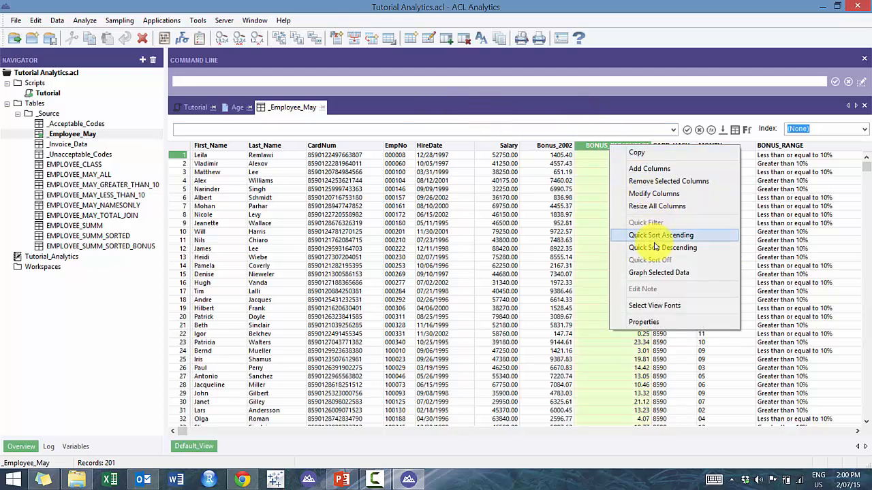
left_click(660, 235)
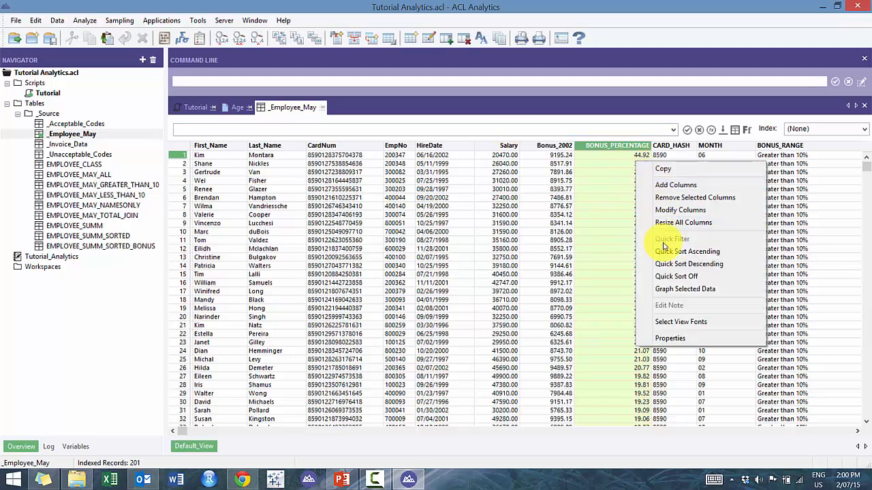
left_click(687, 251)
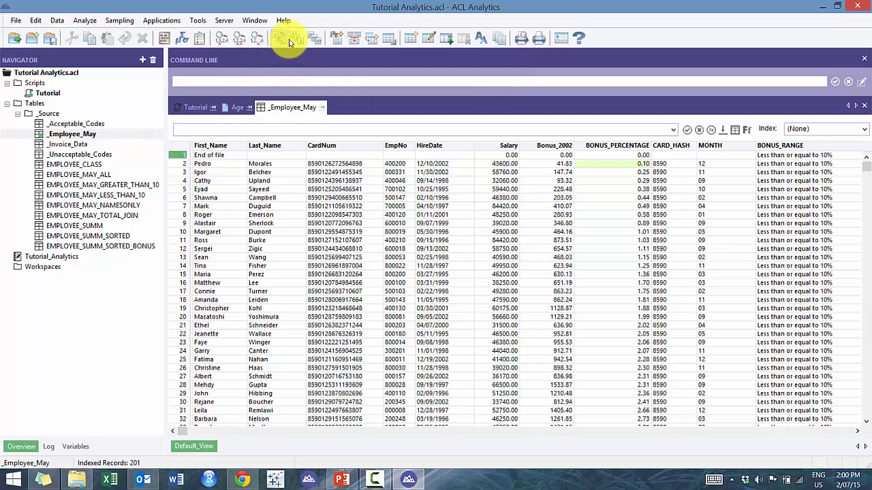
mouse_move(293, 39)
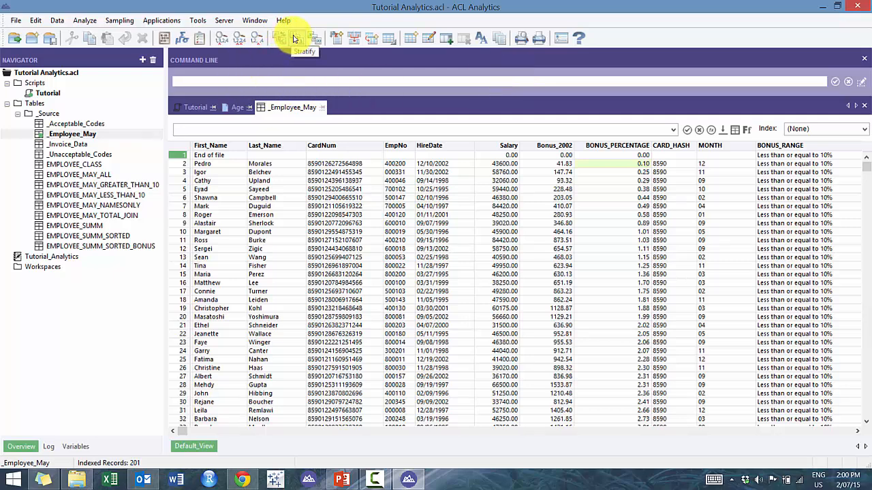
- Stratify on BONUS_PERCENTAGE, subtotalling Bonus_2002, with maximum 25
left_click(293, 38)
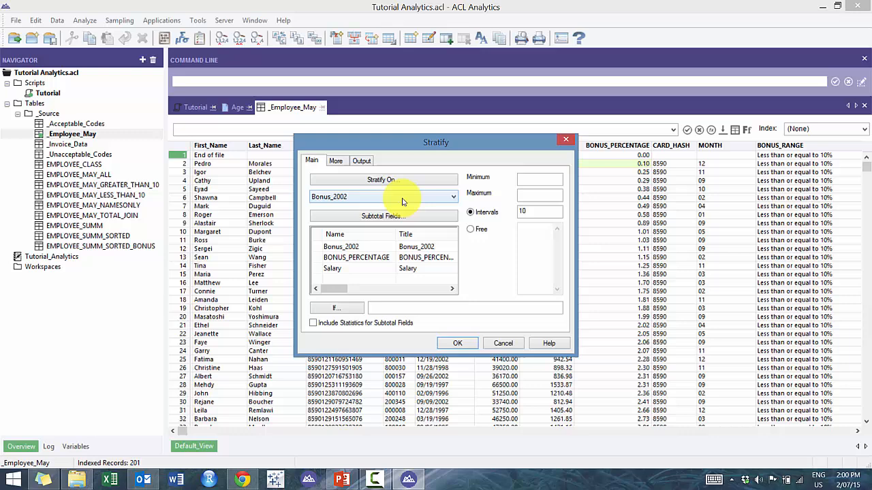
left_click(451, 197)
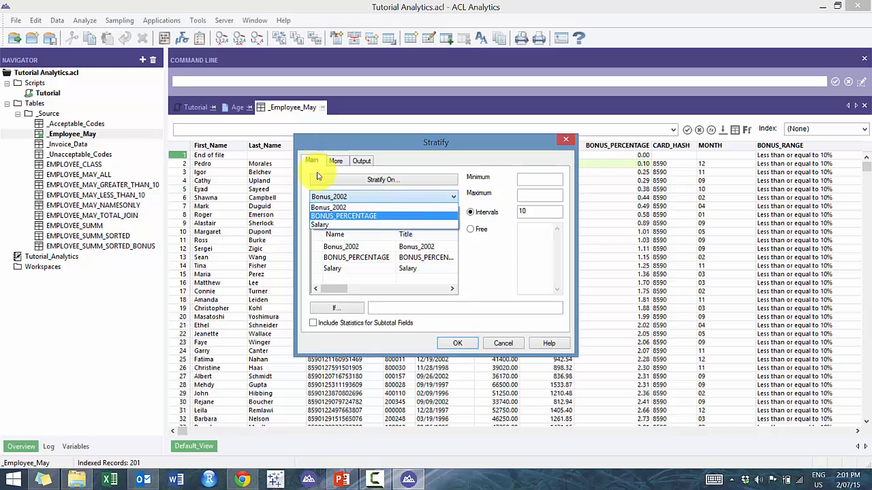
left_click(343, 216)
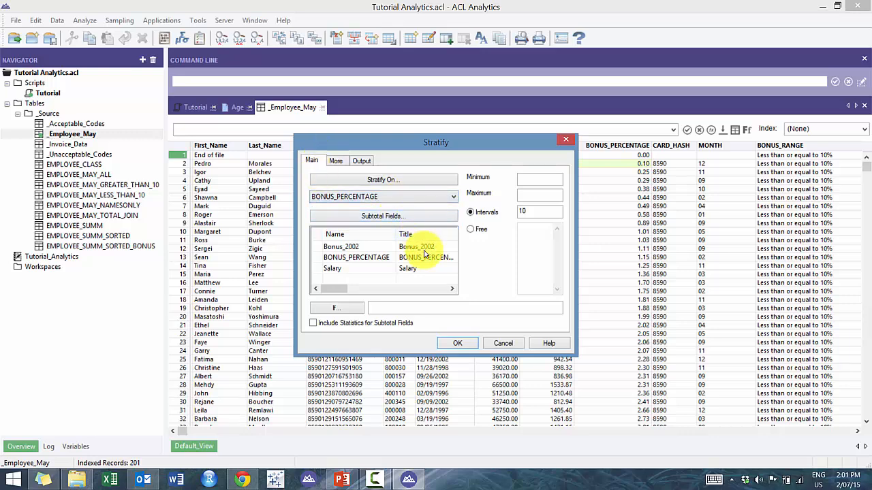
left_click(340, 246)
type("5")
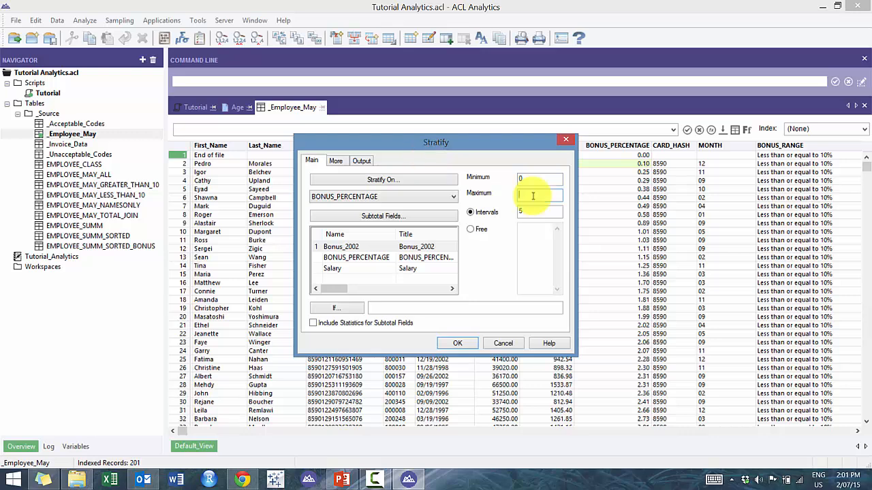
type("25")
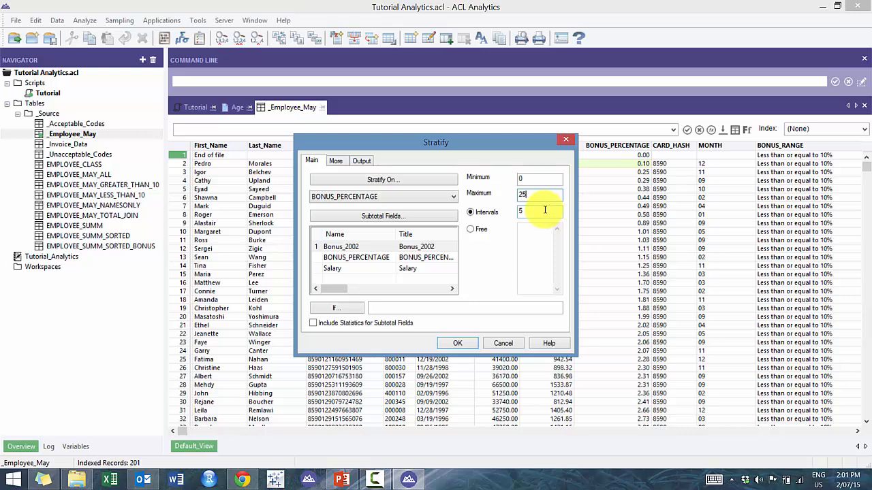
- Send the stratification output to a new ACL table named Employee_May_Startify
left_click(362, 161)
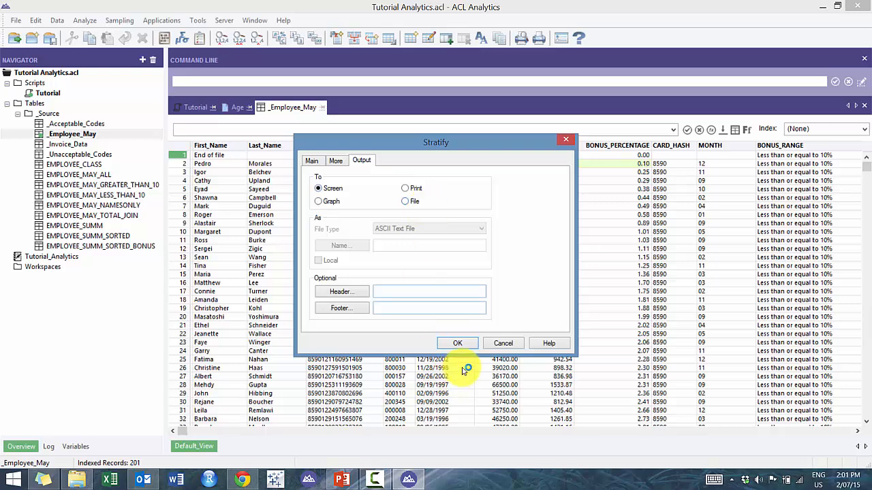
left_click(405, 201)
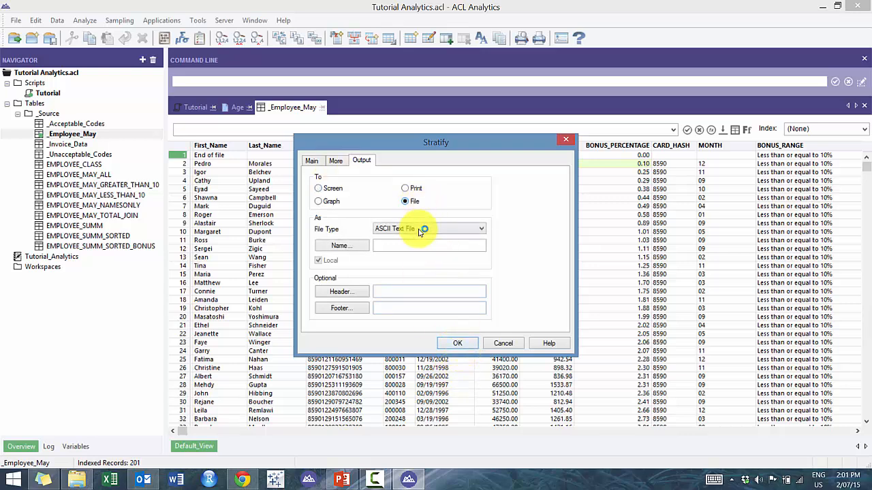
left_click(429, 228)
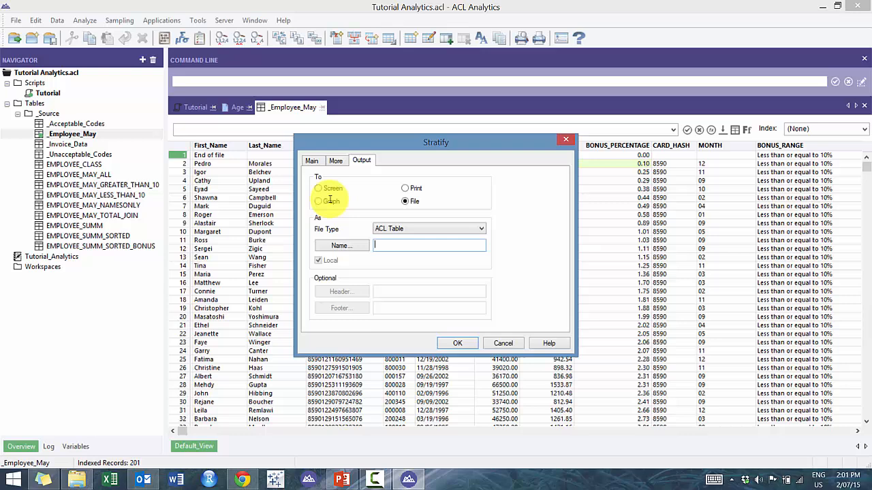
type("eMP")
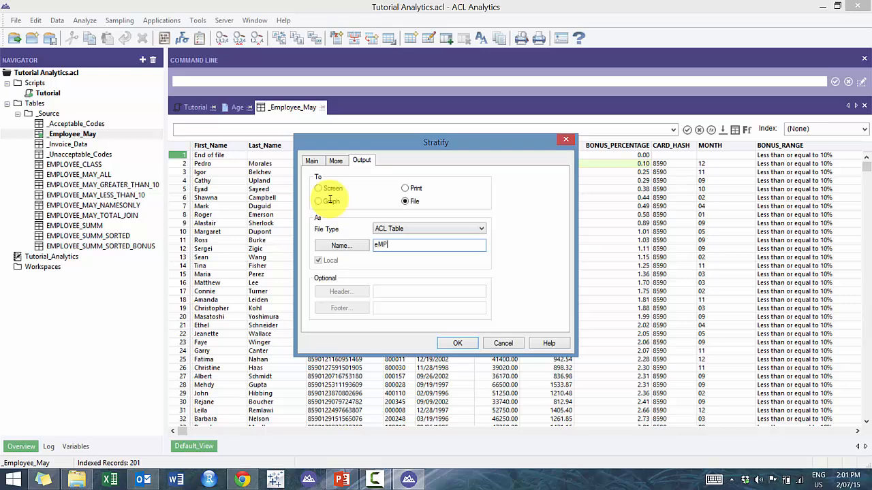
type("Employee_May_Startify")
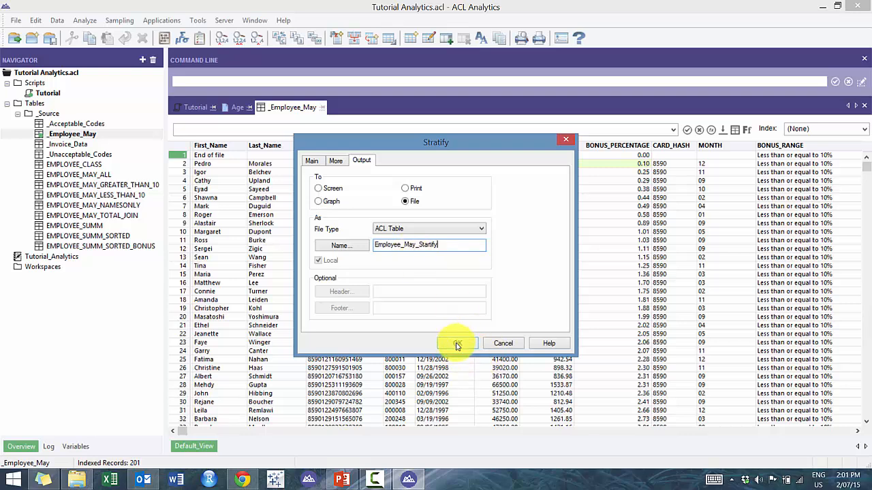
- Run the stratification to create Employee_May_Startify with six BONUS_PERCENTAGE bands and Bonus_2002 totals
left_click(456, 342)
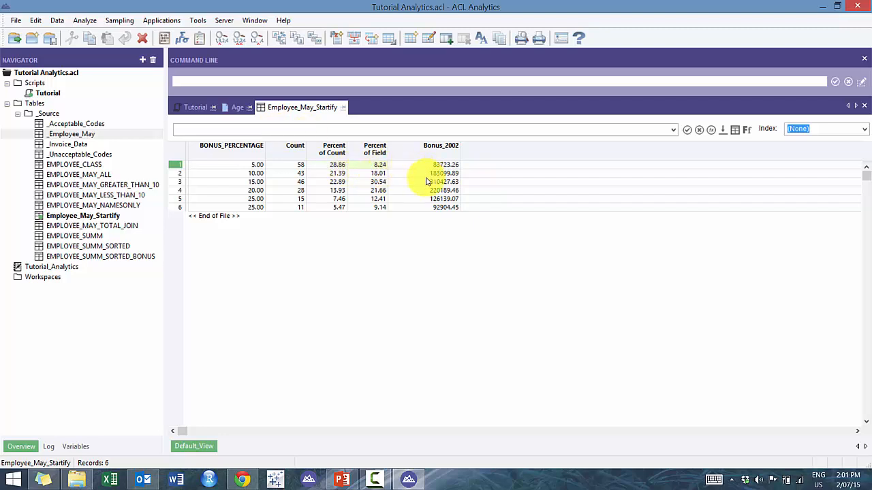
mouse_move(390, 190)
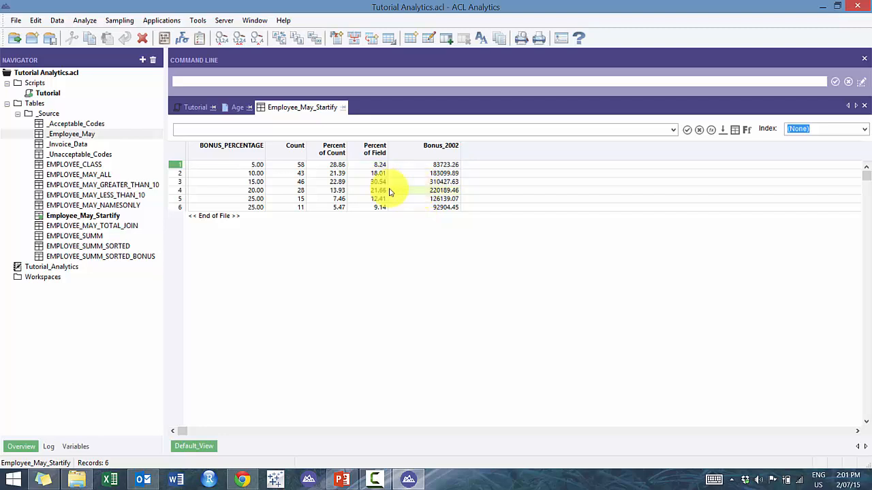